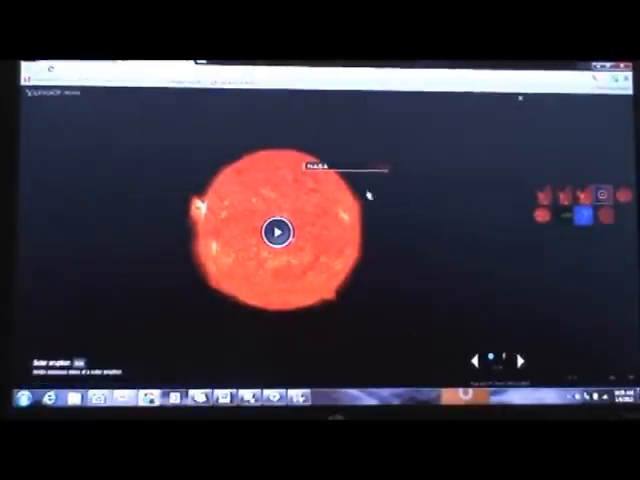
- Play the NASA solar eruption video, starting its pre-roll advertisement
click(274, 231)
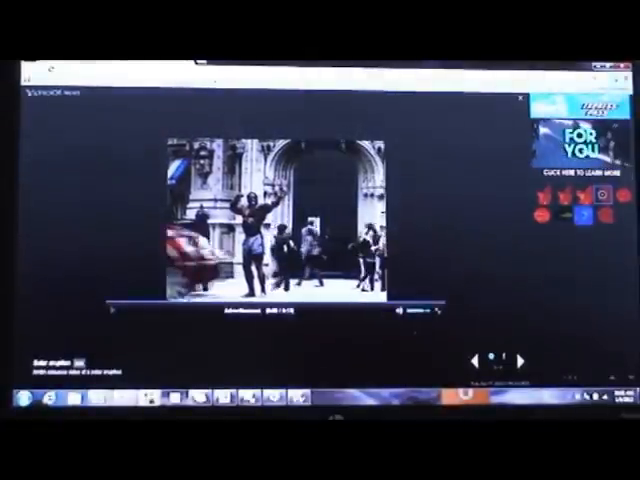